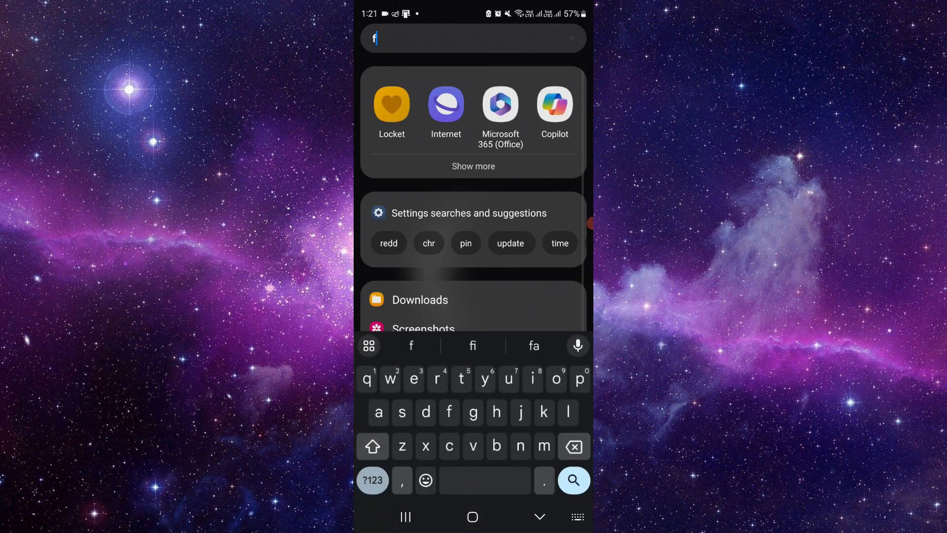
- Search the launcher apps for "doo" to find DoorDash
type("doo")
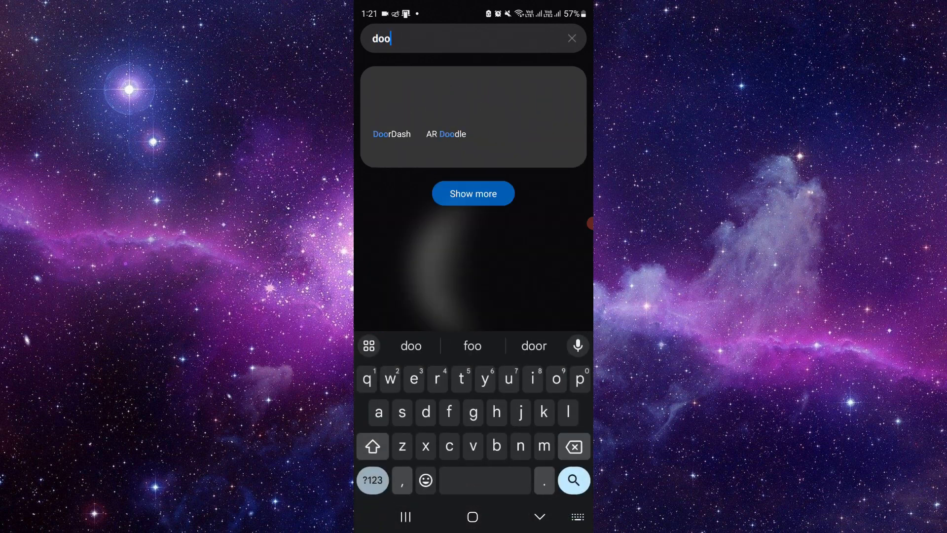
- Launch DoorDash from the search results
left_click(391, 134)
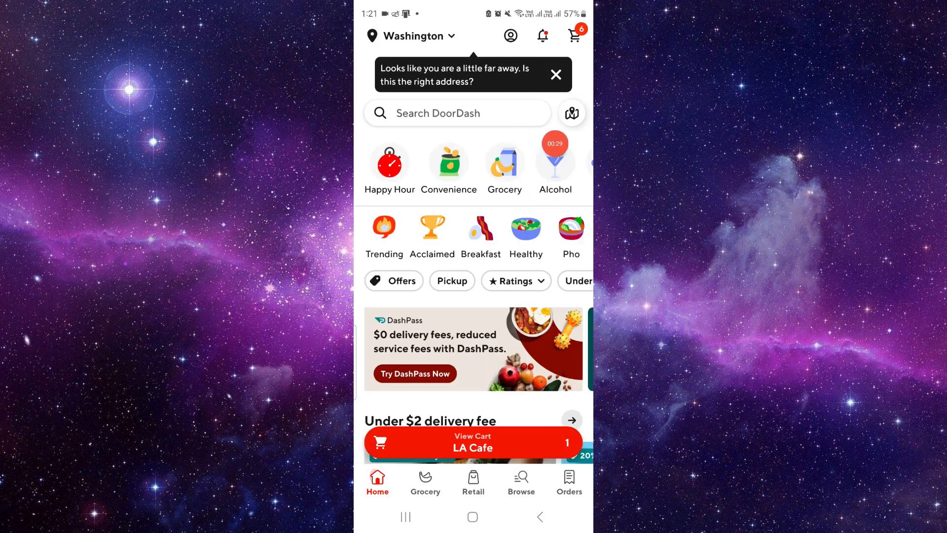
- Open the Account page and scroll down to Get Help, Privacy and Legal
left_click(510, 36)
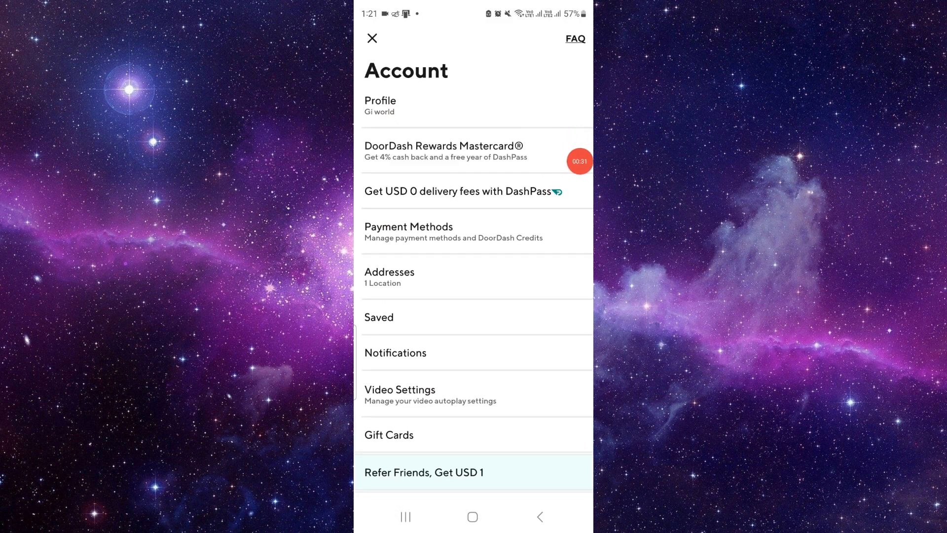
scroll("down", 3)
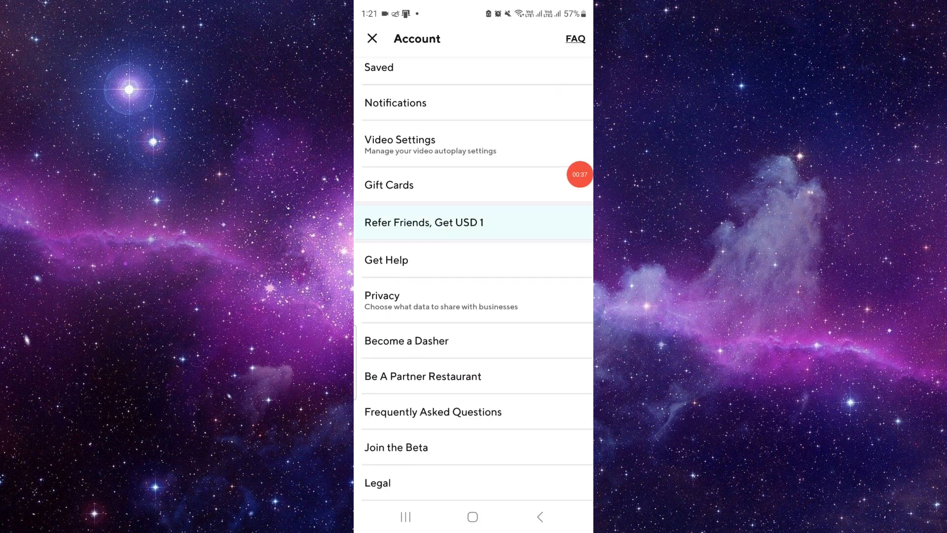
- Open Get Help, scroll to 'Chat with Us in the DoorDash App', then go home
left_click(386, 260)
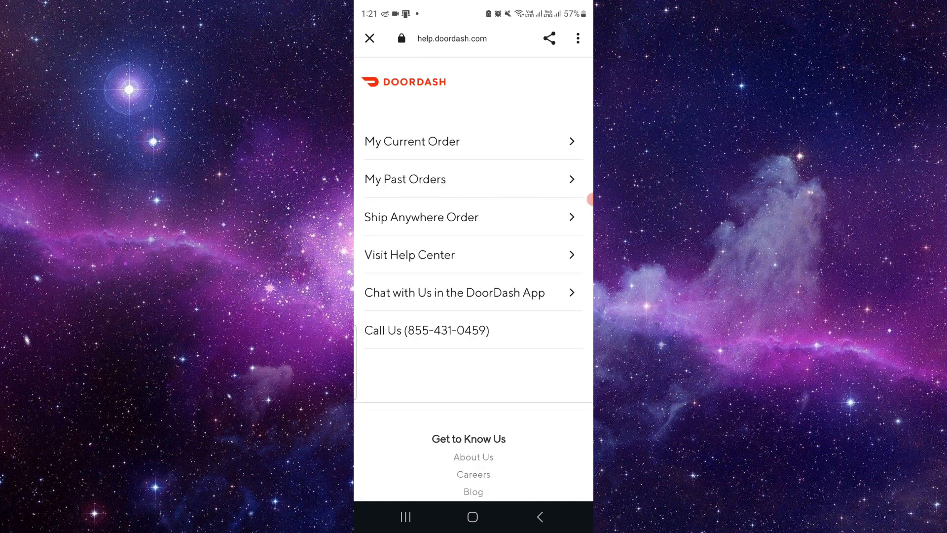
scroll("down", 3)
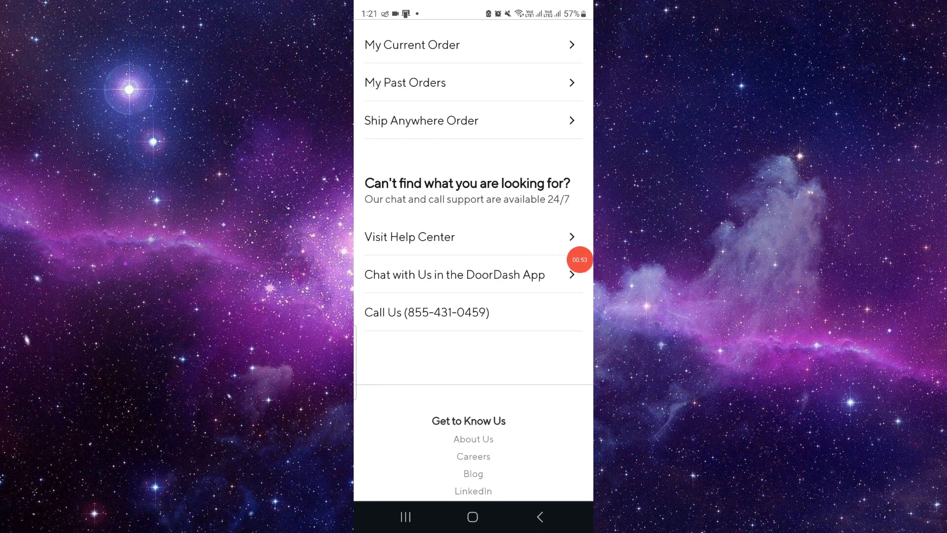
left_click(472, 517)
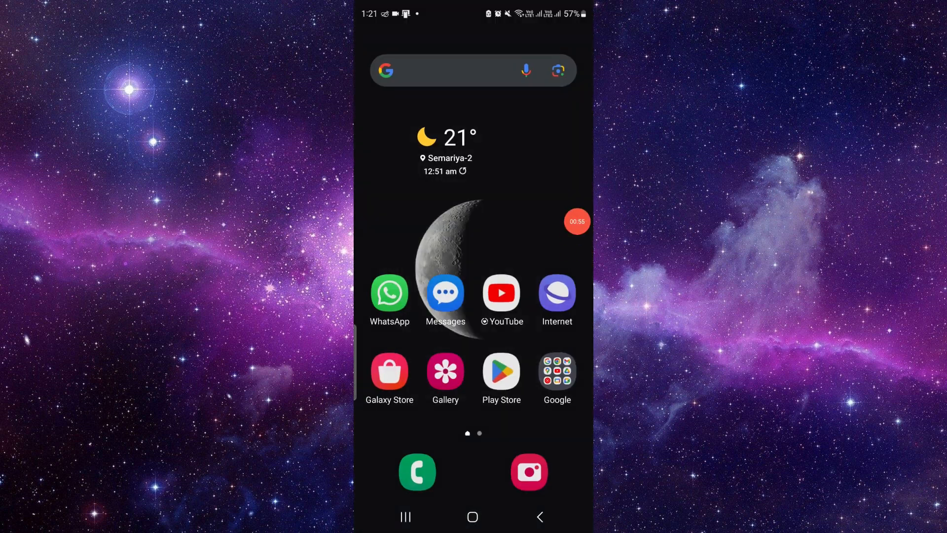